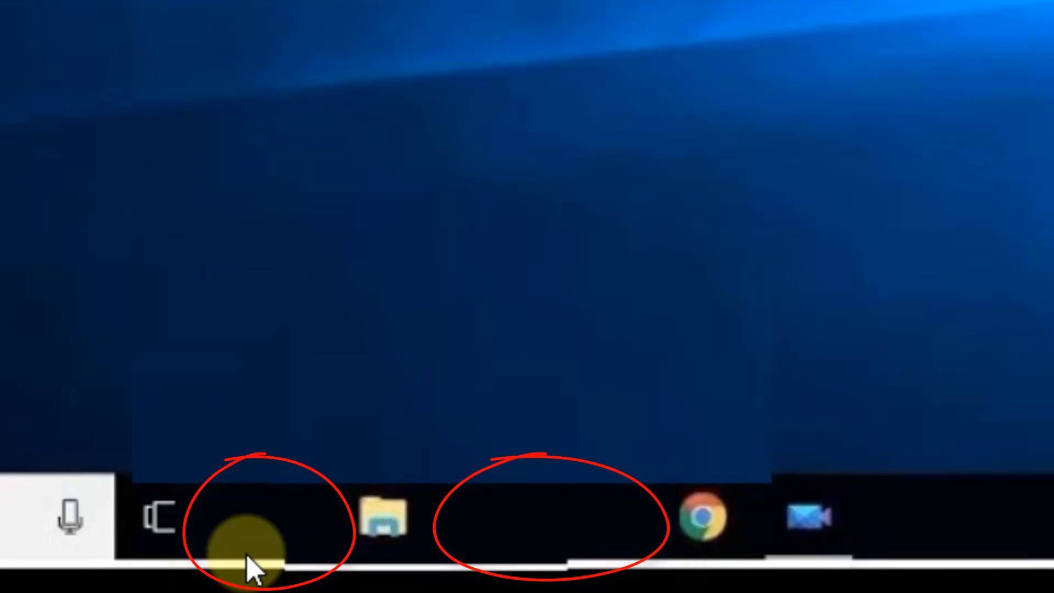
mouse_move(437, 538)
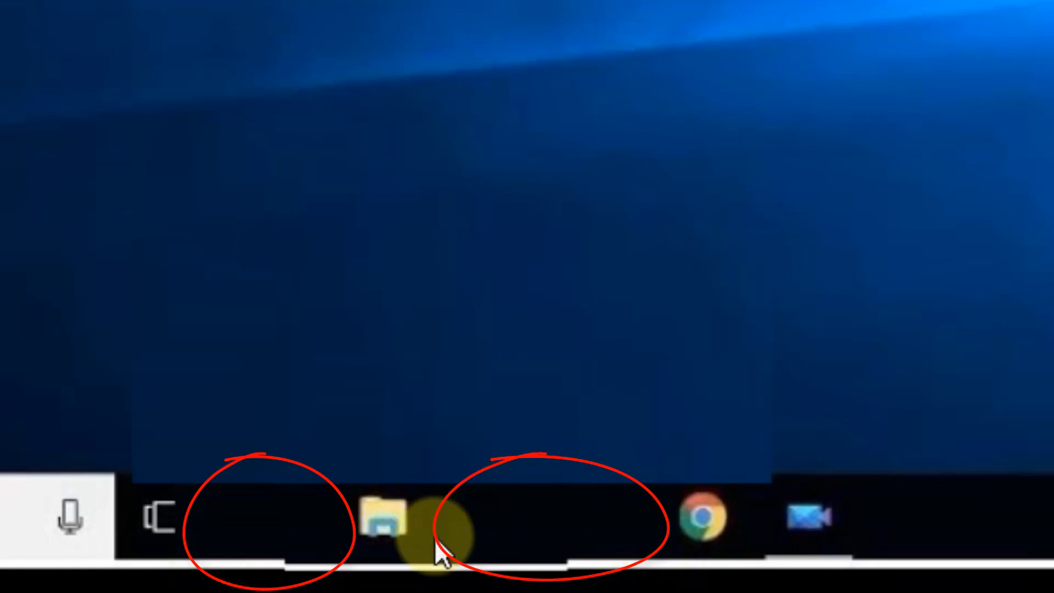
mouse_move(209, 538)
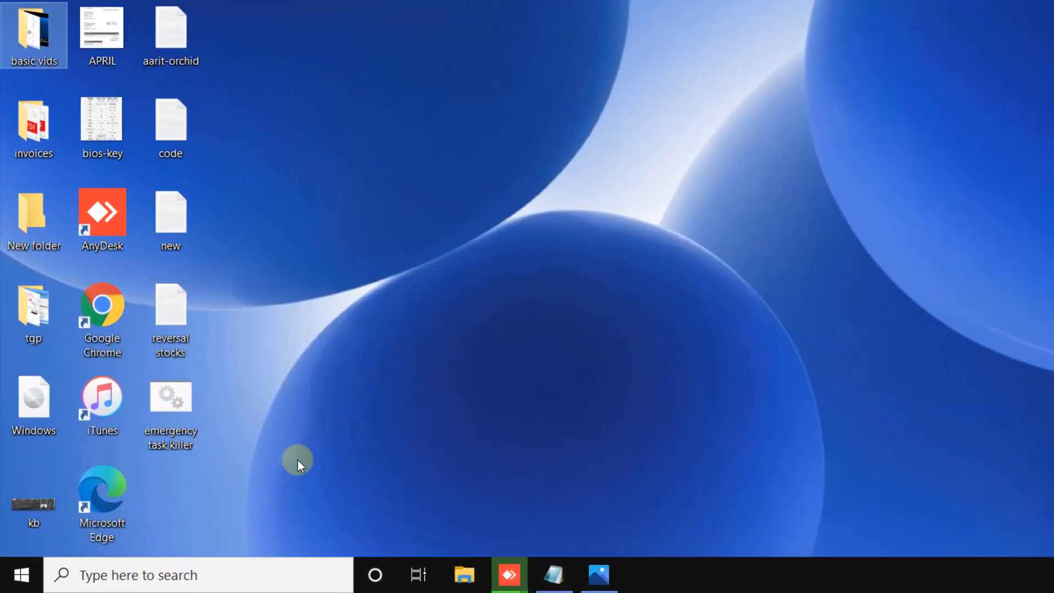
Step: Reach the Apps & features page via Start and the Settings gear
left_click(22, 574)
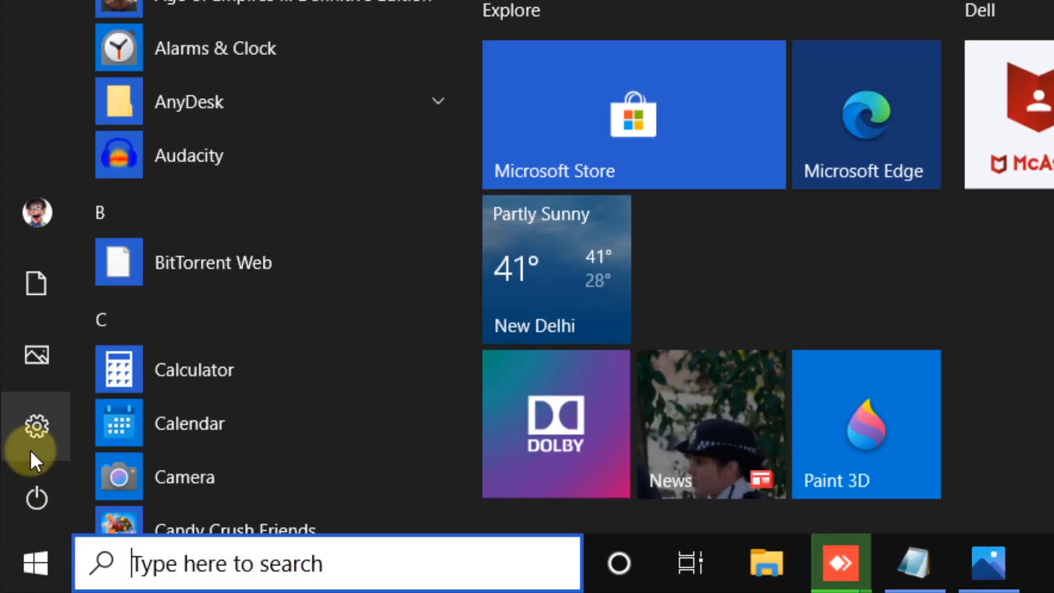
left_click(36, 428)
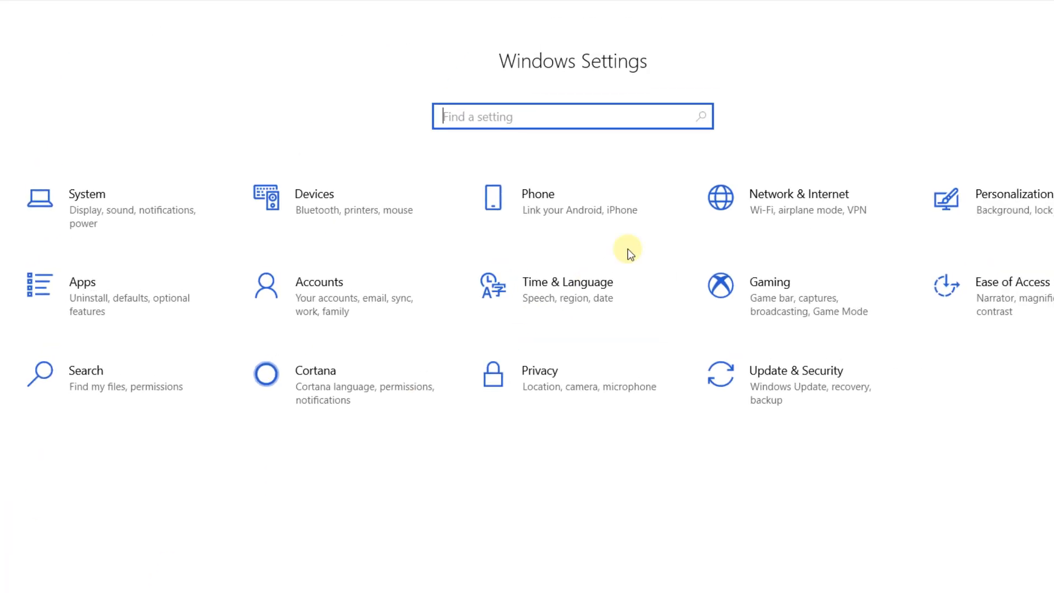
left_click(82, 296)
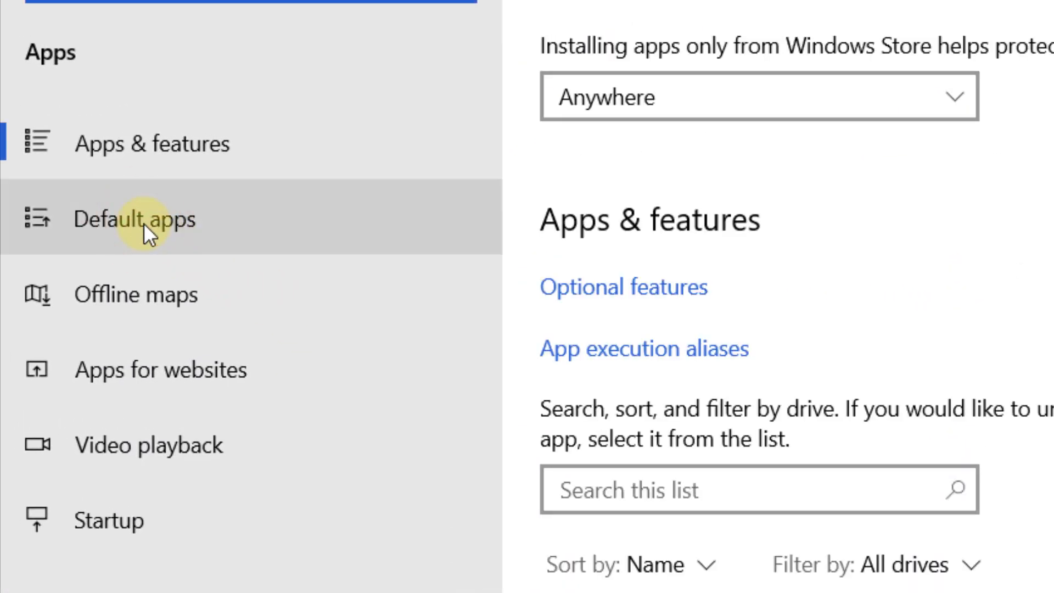
Step: Under Default apps, reset to the Microsoft recommended defaults and close Settings
left_click(134, 219)
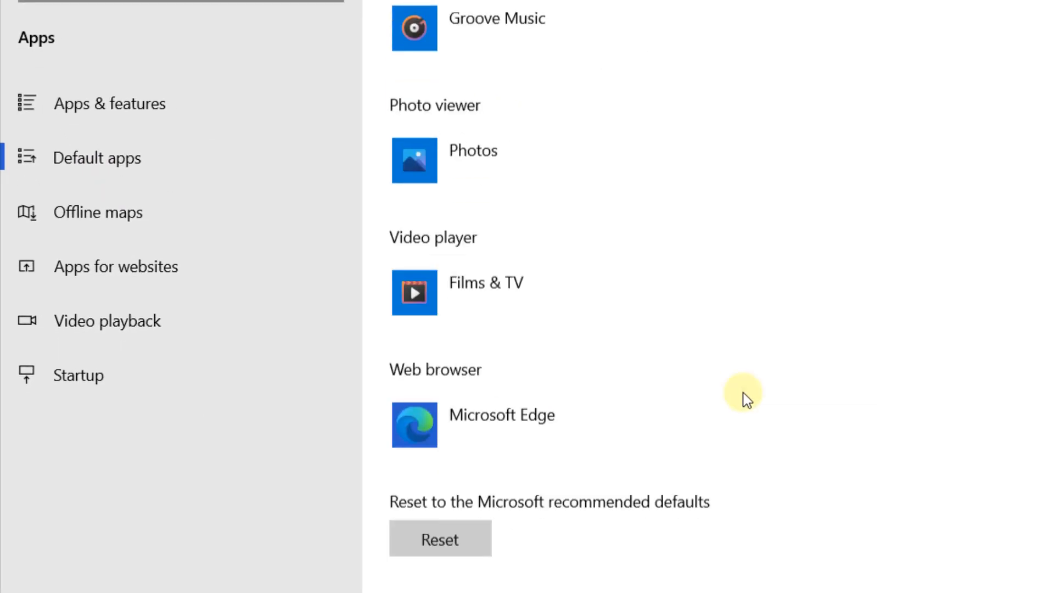
scroll("down", 3)
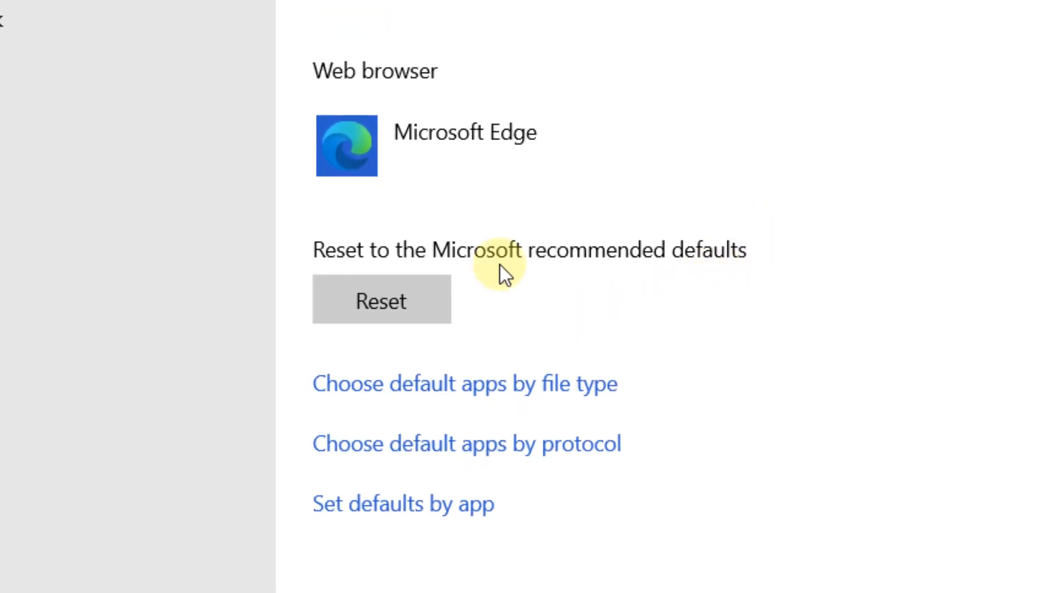
mouse_move(410, 272)
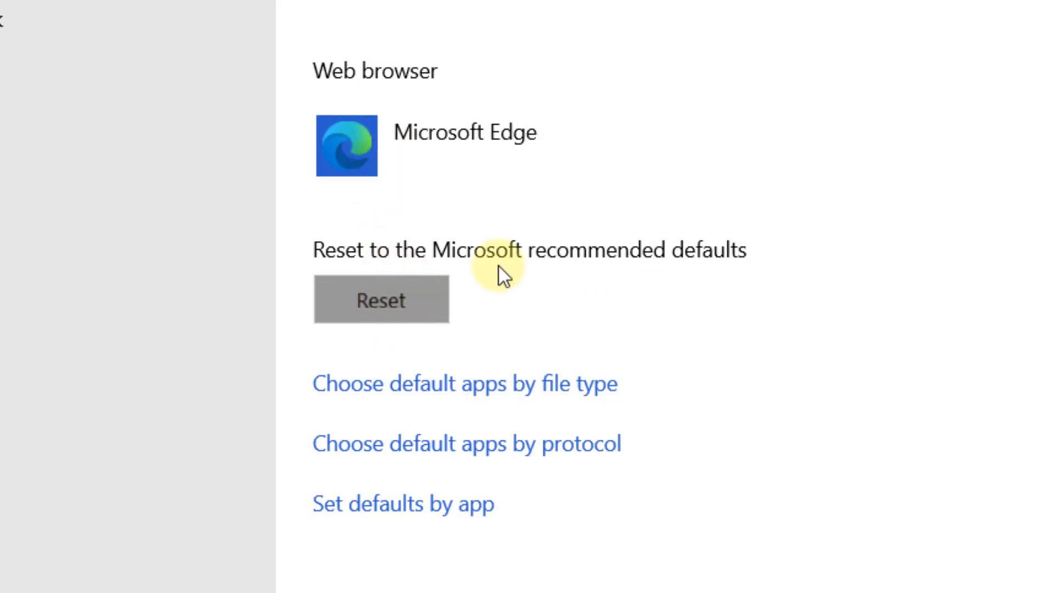
left_click(381, 299)
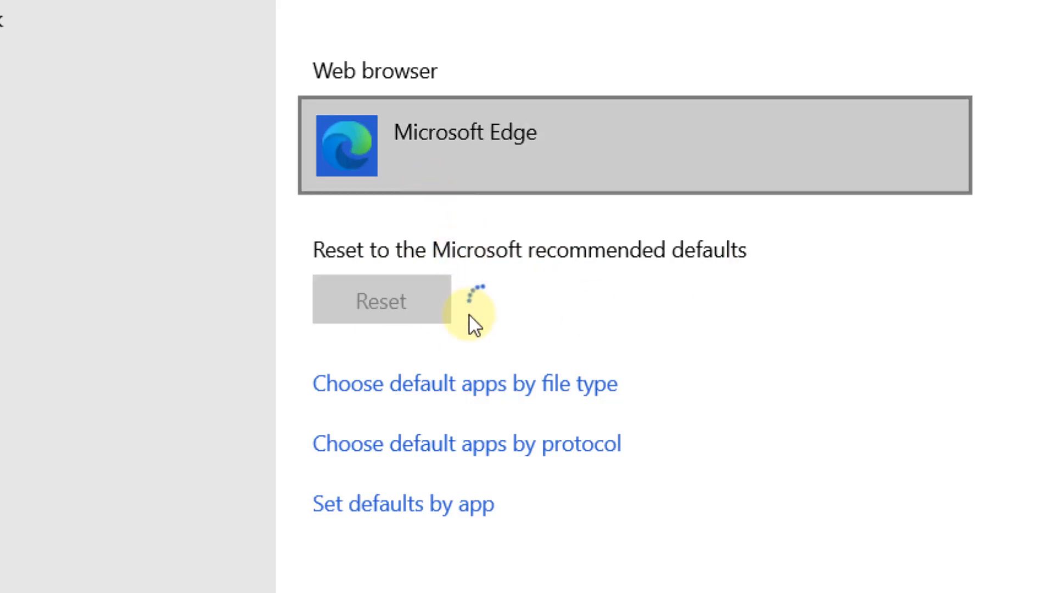
left_click(381, 301)
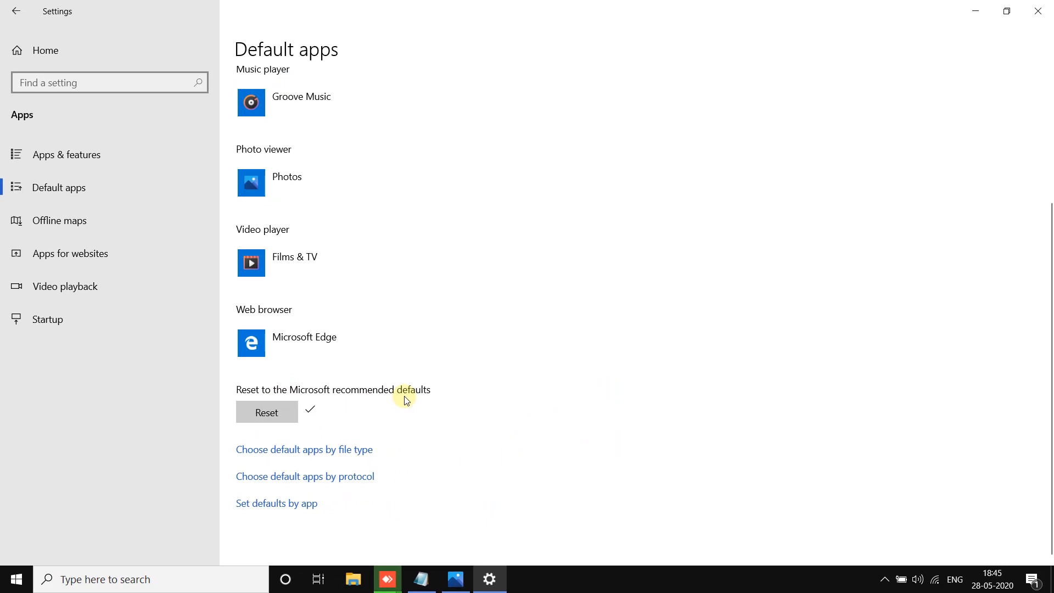
mouse_move(1038, 11)
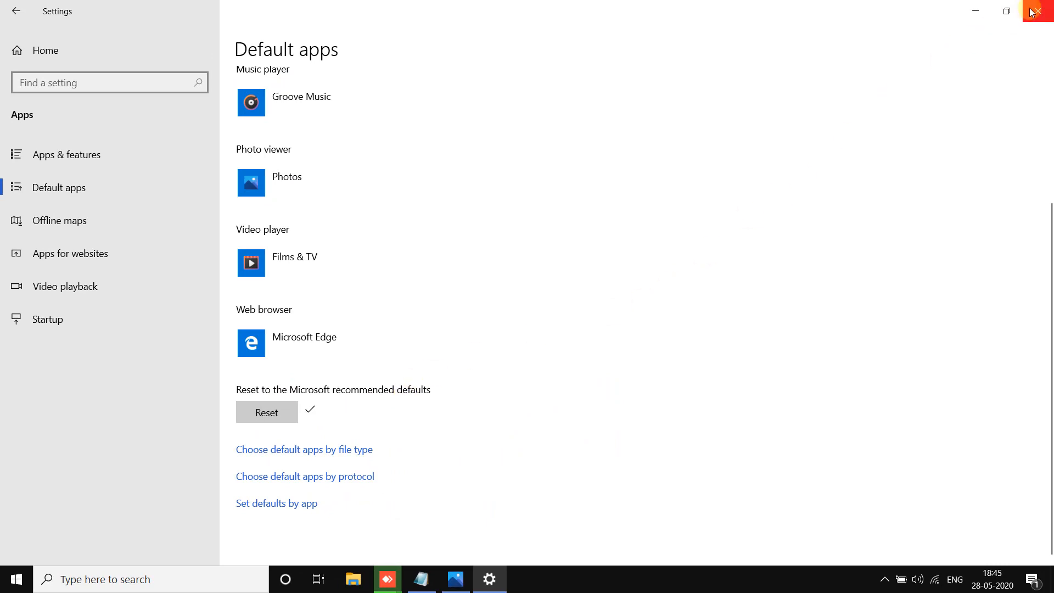
left_click(1046, 11)
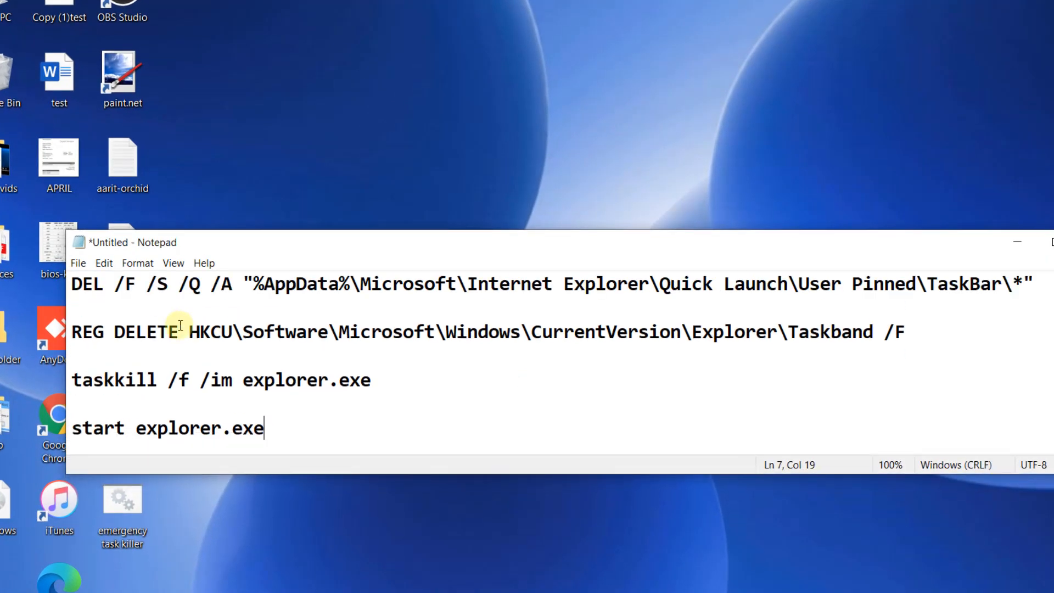
Step: Select the whole DEL, REG DELETE, taskkill and start explorer.exe script text
key("ctrl+a")
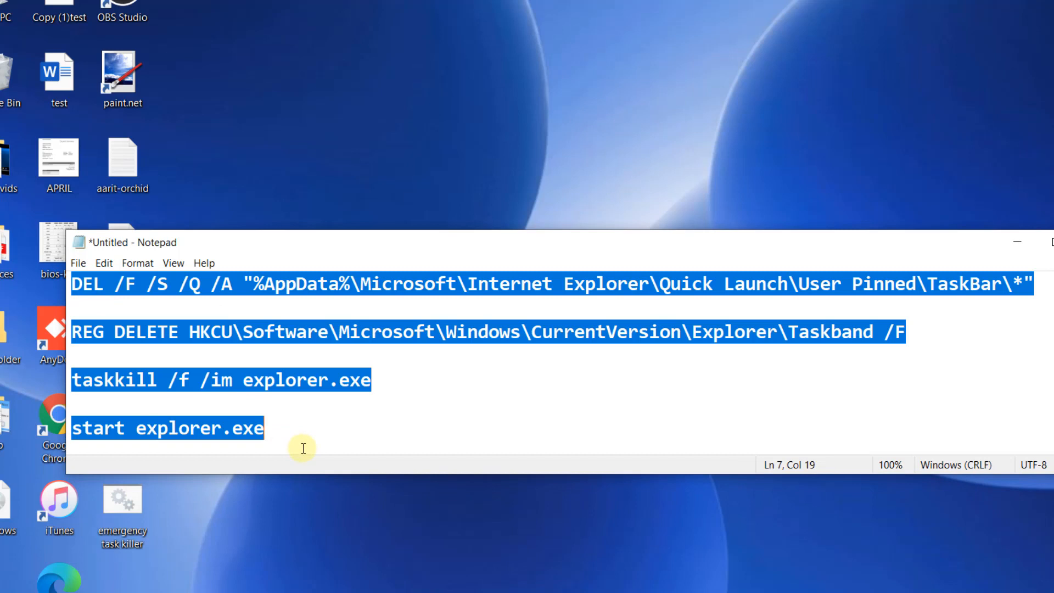
left_click(341, 364)
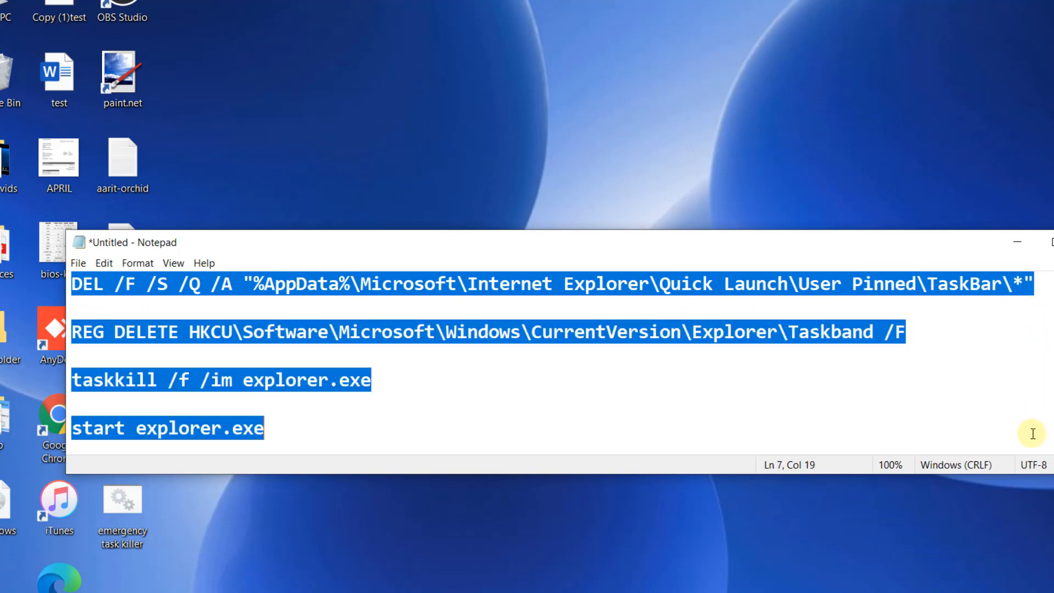
left_click(294, 427)
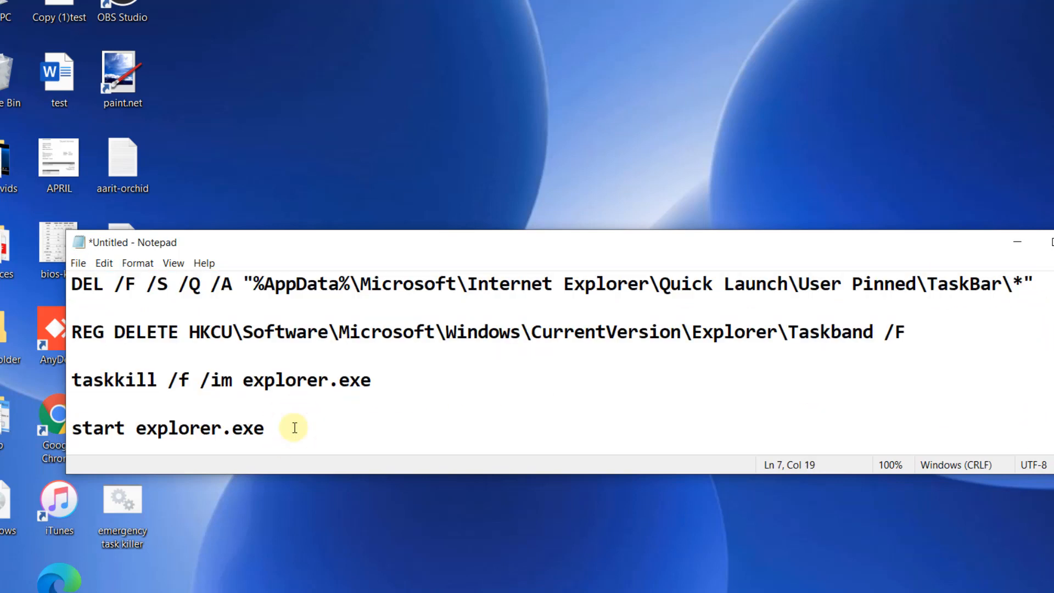
mouse_move(142, 356)
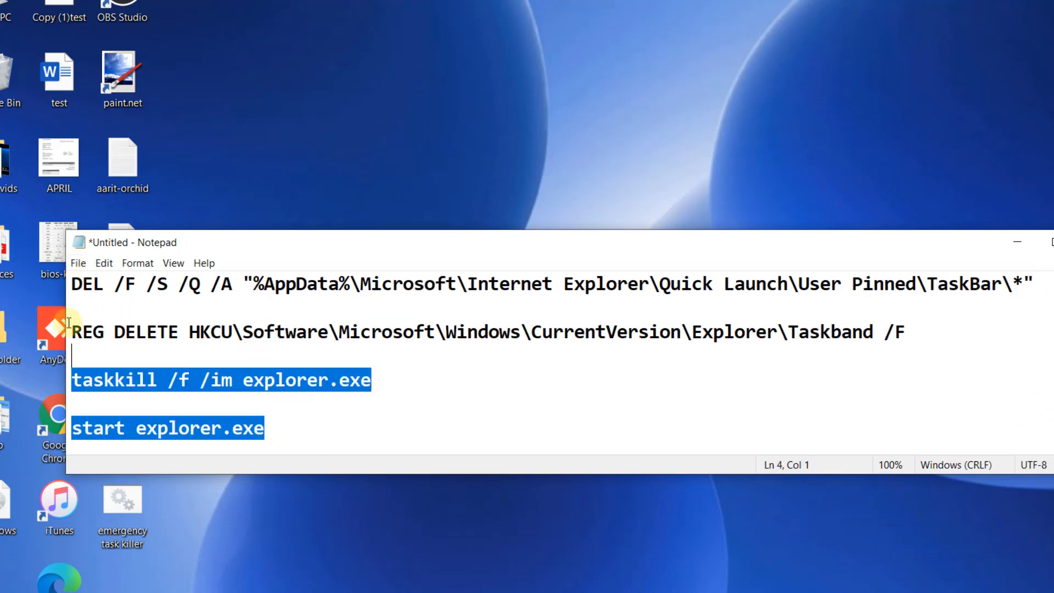
key("ctrl+a")
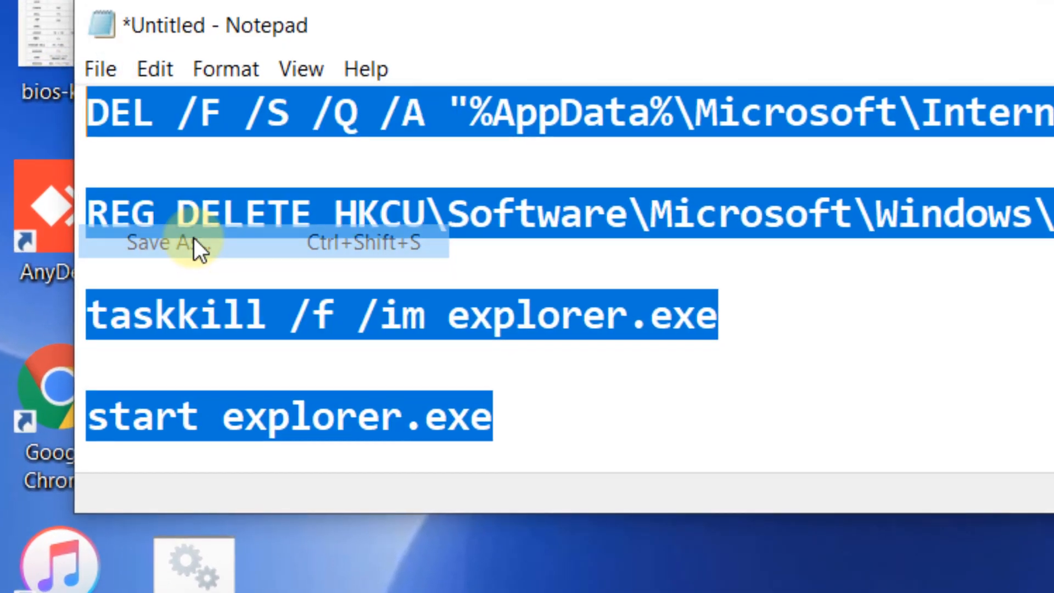
Step: Save the script to the desktop as clearpinned.bat with type All Files
left_click(161, 242)
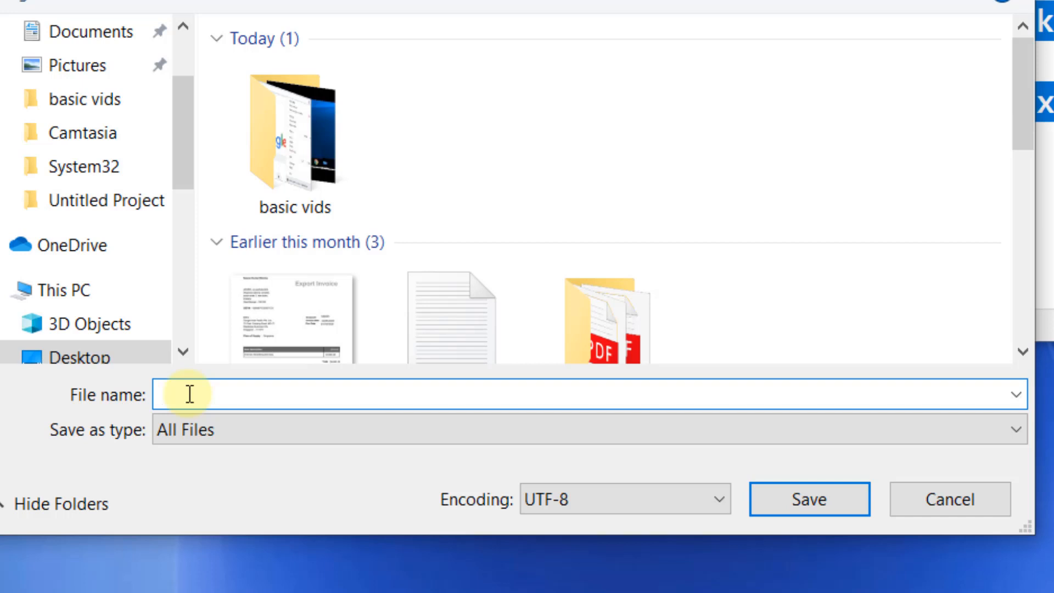
type("cle")
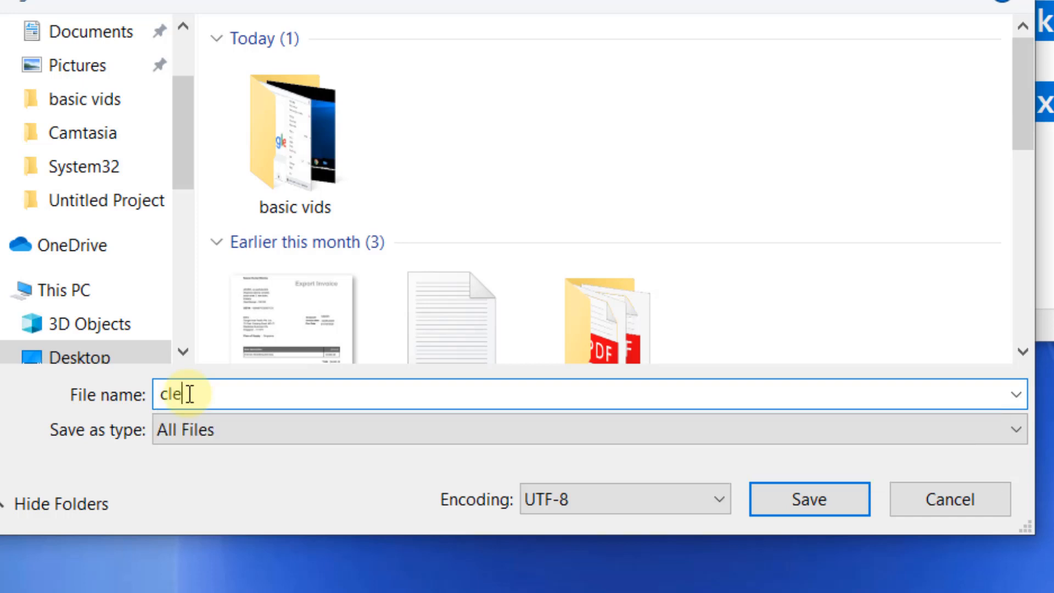
type("arpinne")
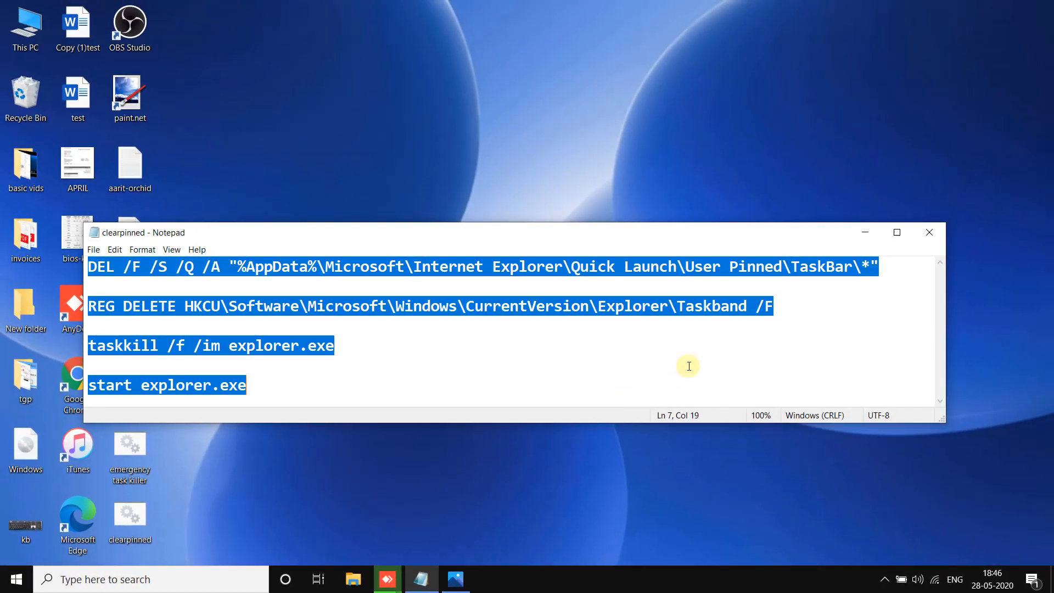
Step: Close Notepad, leaving the clearpinned Windows Batch File on the desktop
left_click(929, 232)
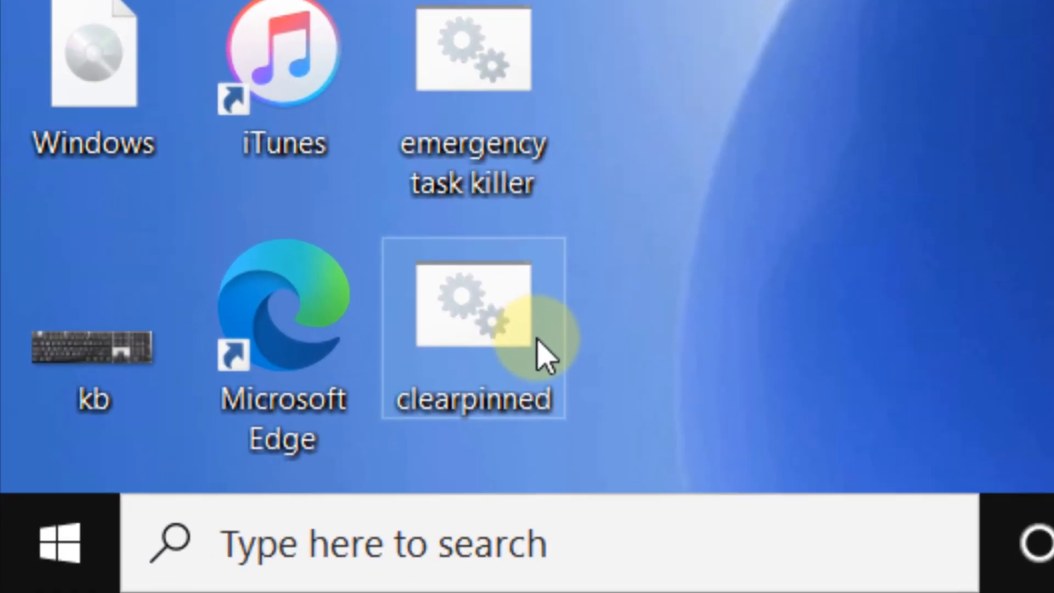
mouse_move(500, 364)
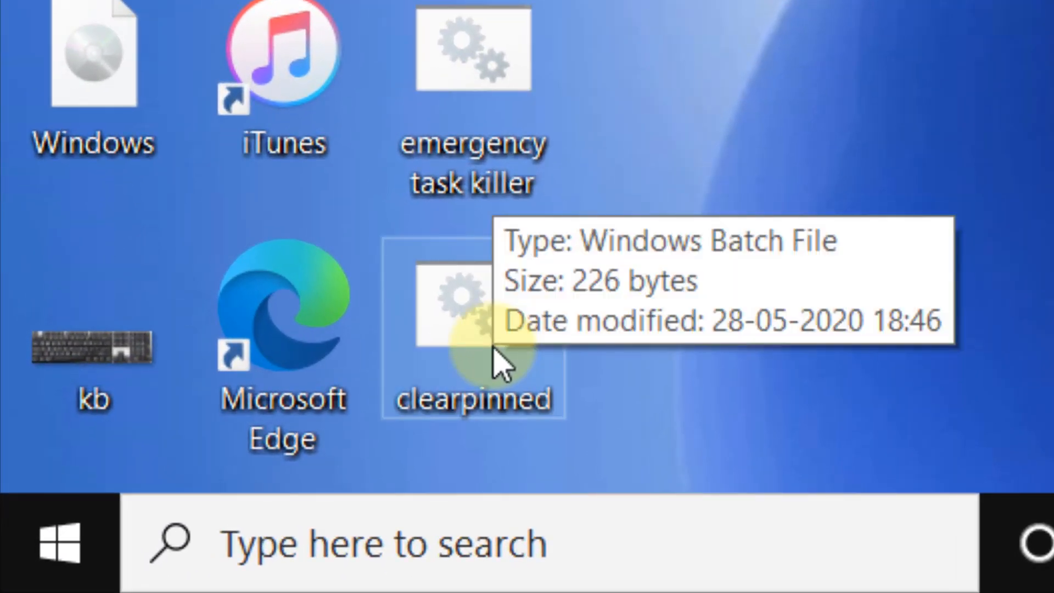
mouse_move(931, 34)
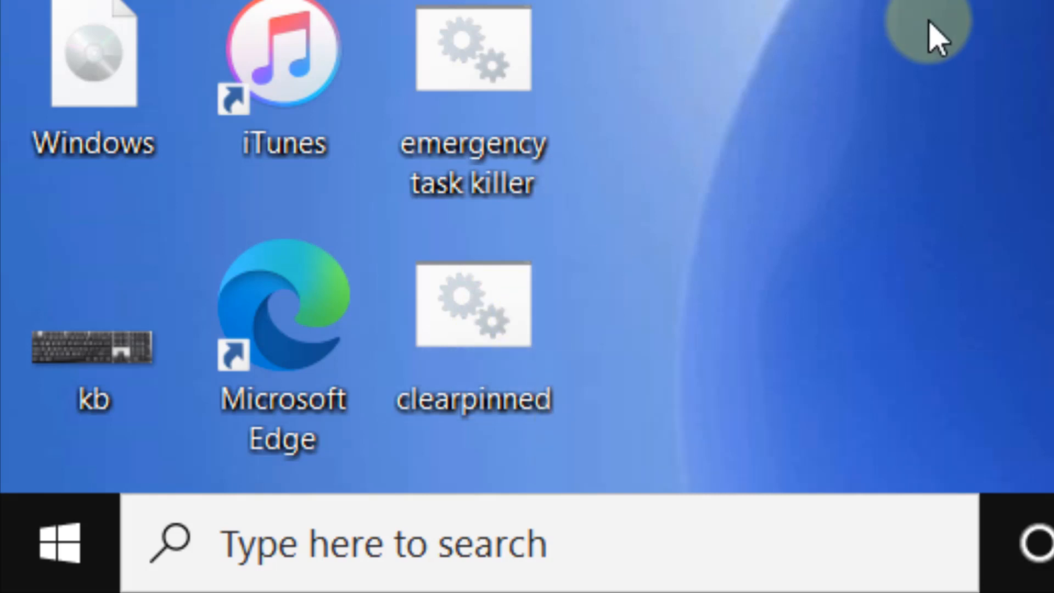